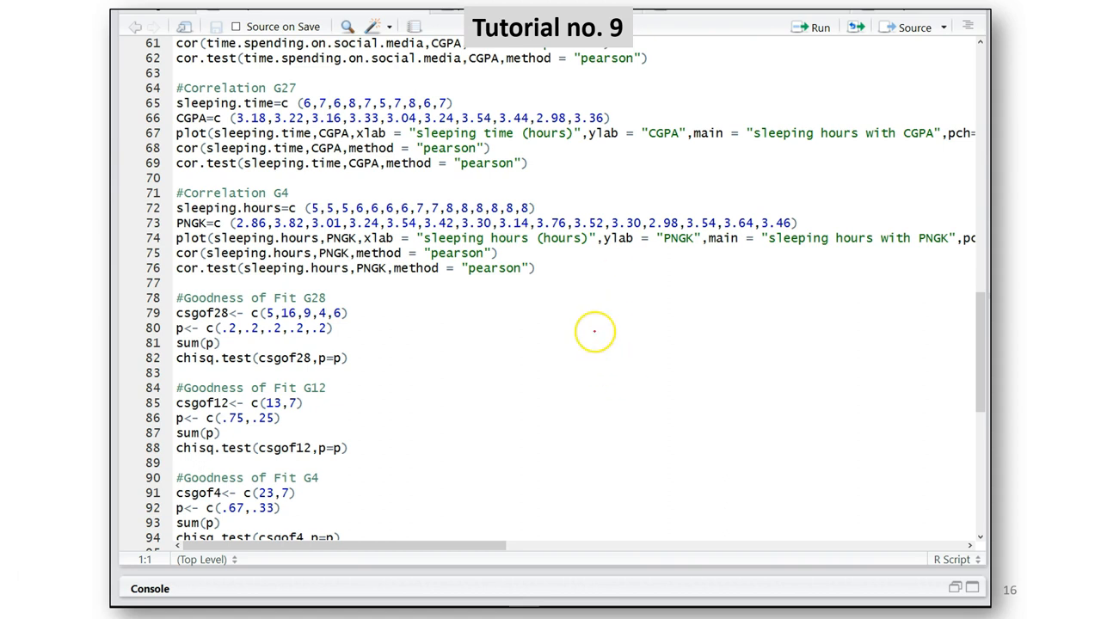
pyautogui.moveTo(448, 198)
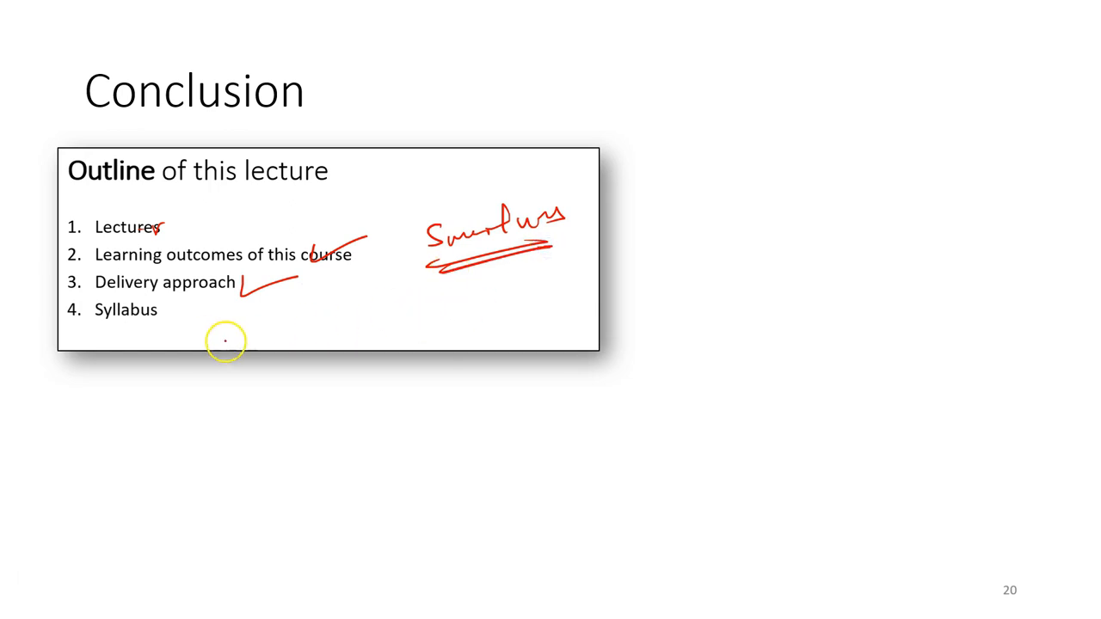
pyautogui.moveTo(443, 254)
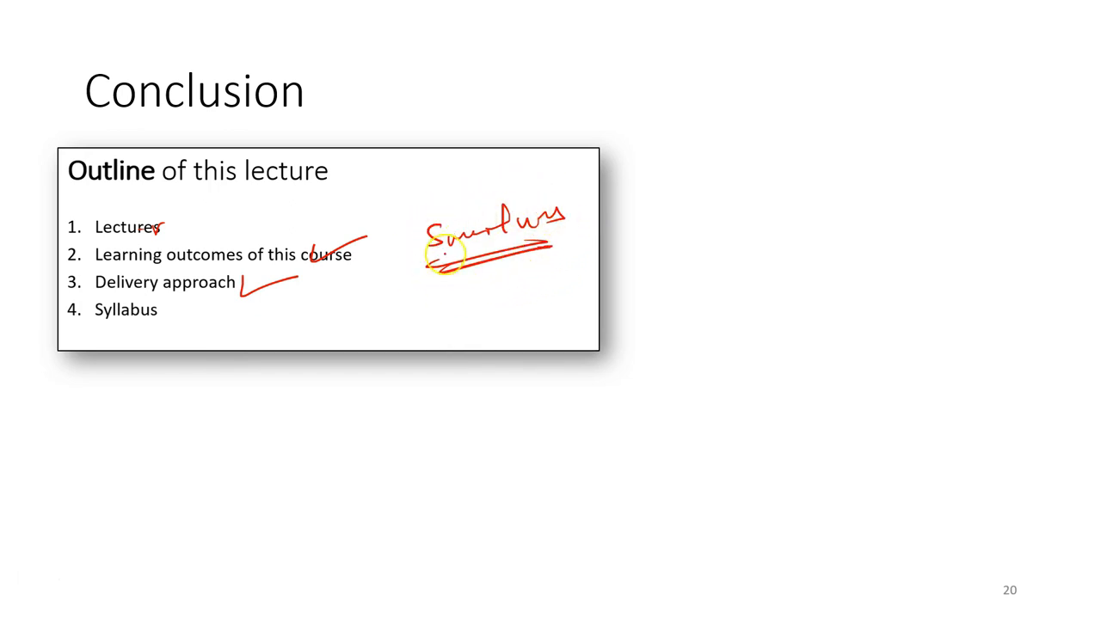